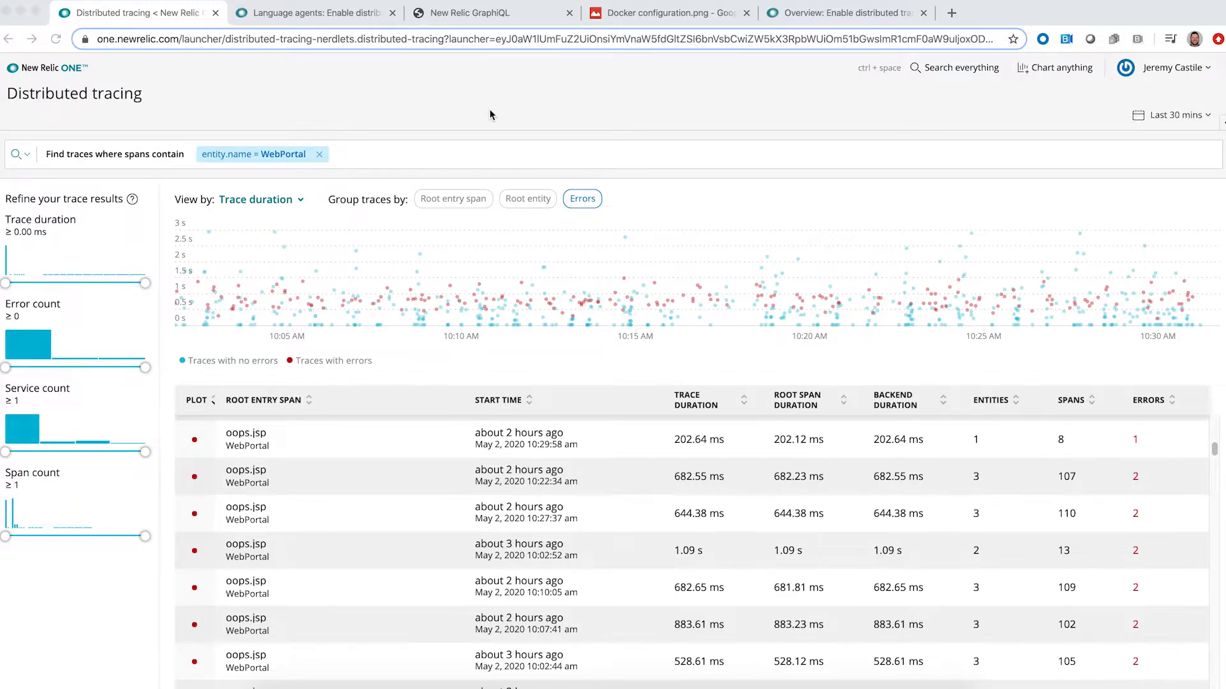
{"action": "mouse_move", "coordinate": [452, 288]}
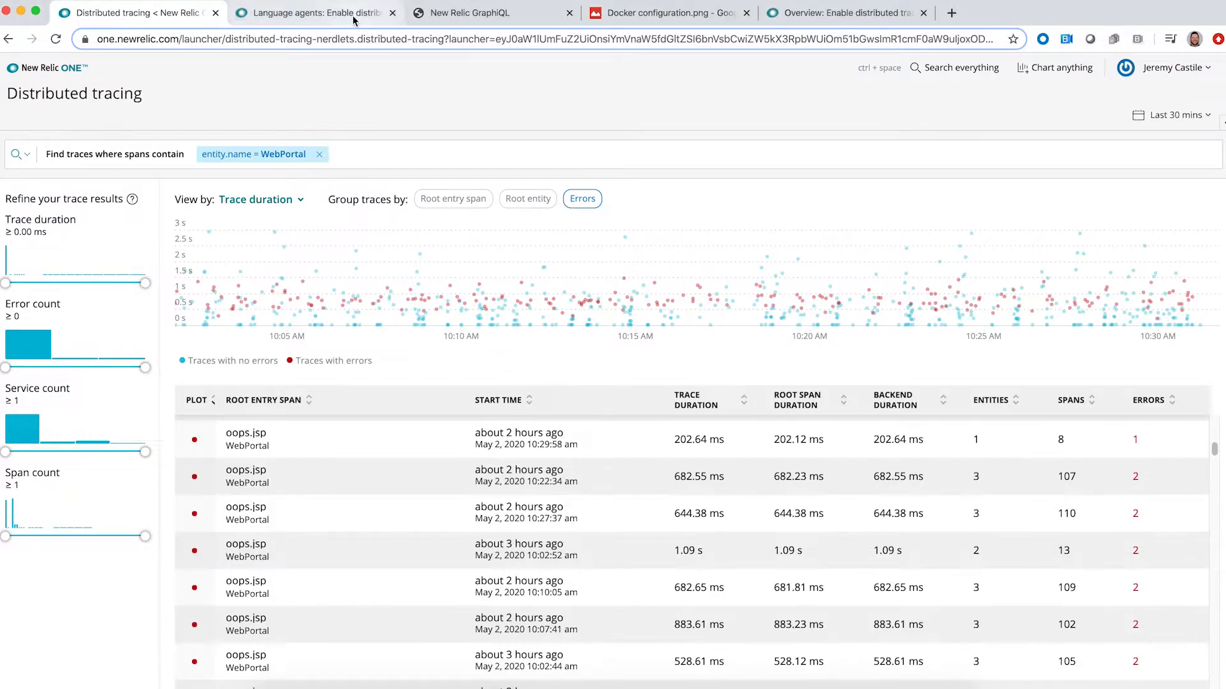
- Scroll the distributed tracing docs to step 2's NerdGraph trace-observer query with its Copy button
{"action": "left_click", "coordinate": [325, 13]}
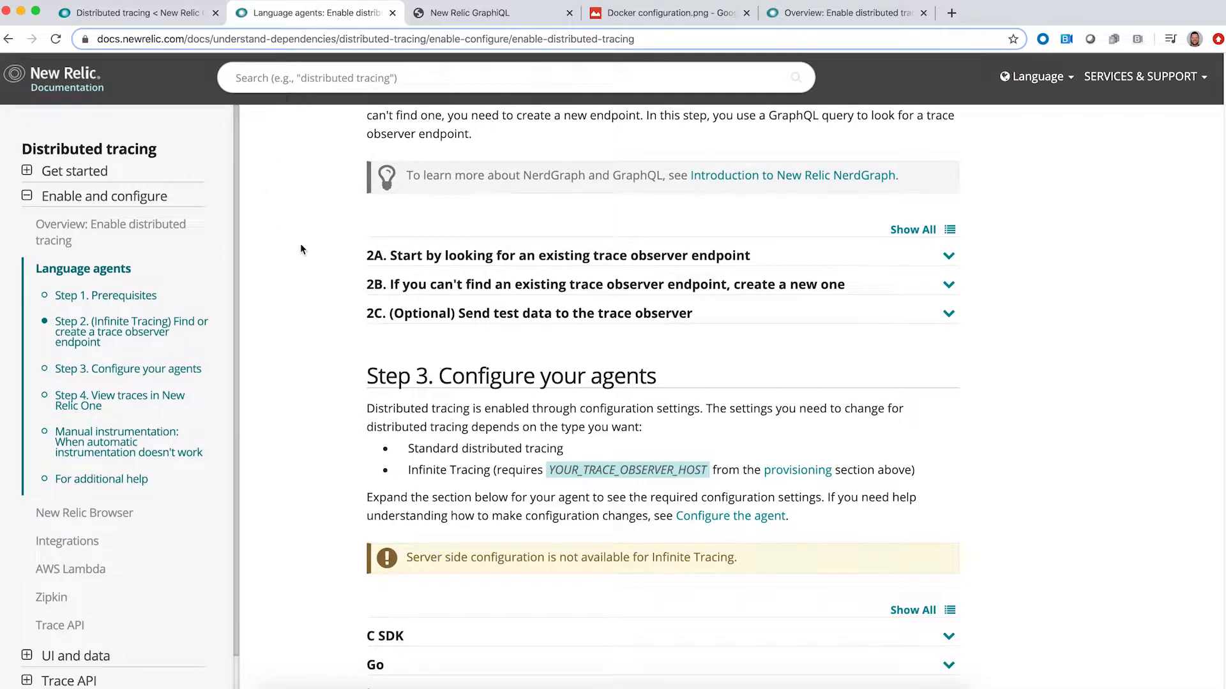
{"action": "scroll", "scroll_direction": "down", "scroll_amount": 3}
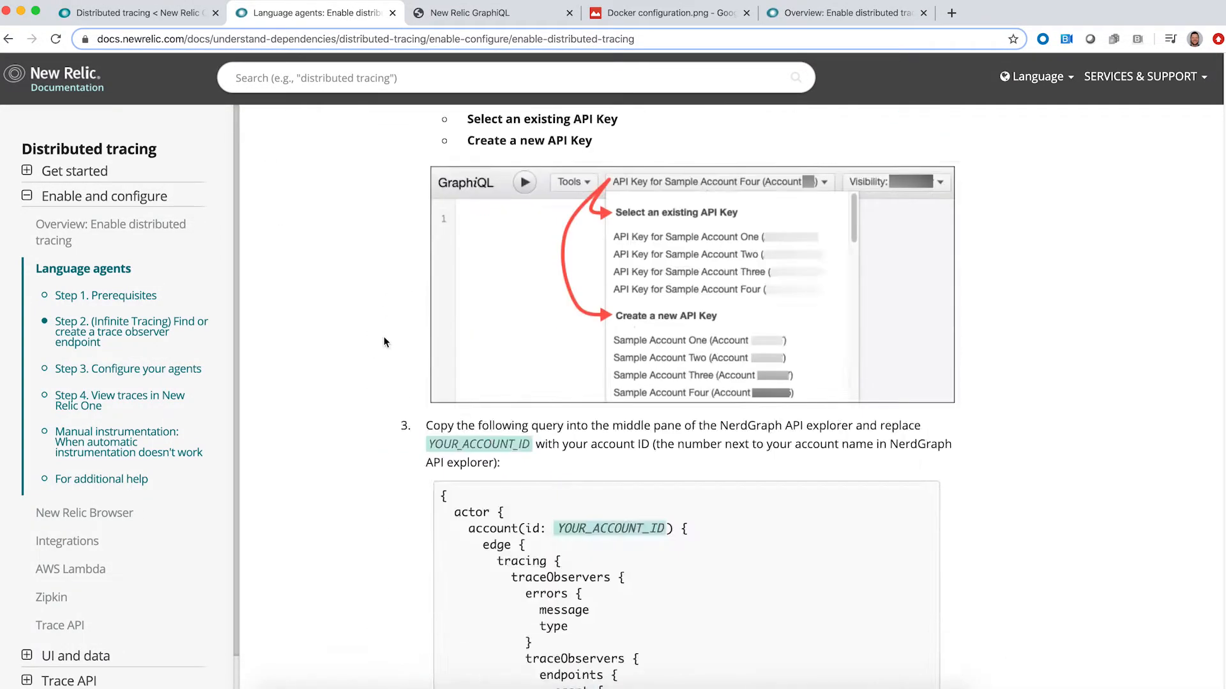
{"action": "scroll", "scroll_direction": "down", "scroll_amount": 3}
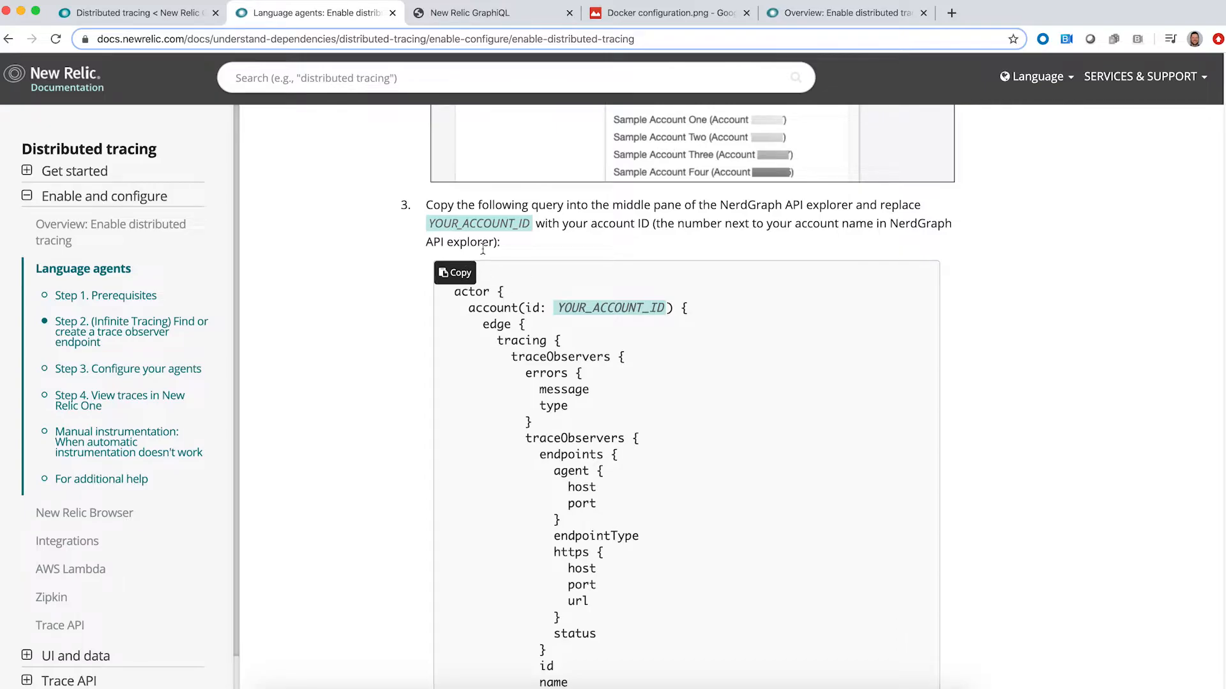
- Run the trace-observer query in GraphiQL, returning the existing endpoint's host with CREATED status
{"action": "left_click", "coordinate": [482, 13]}
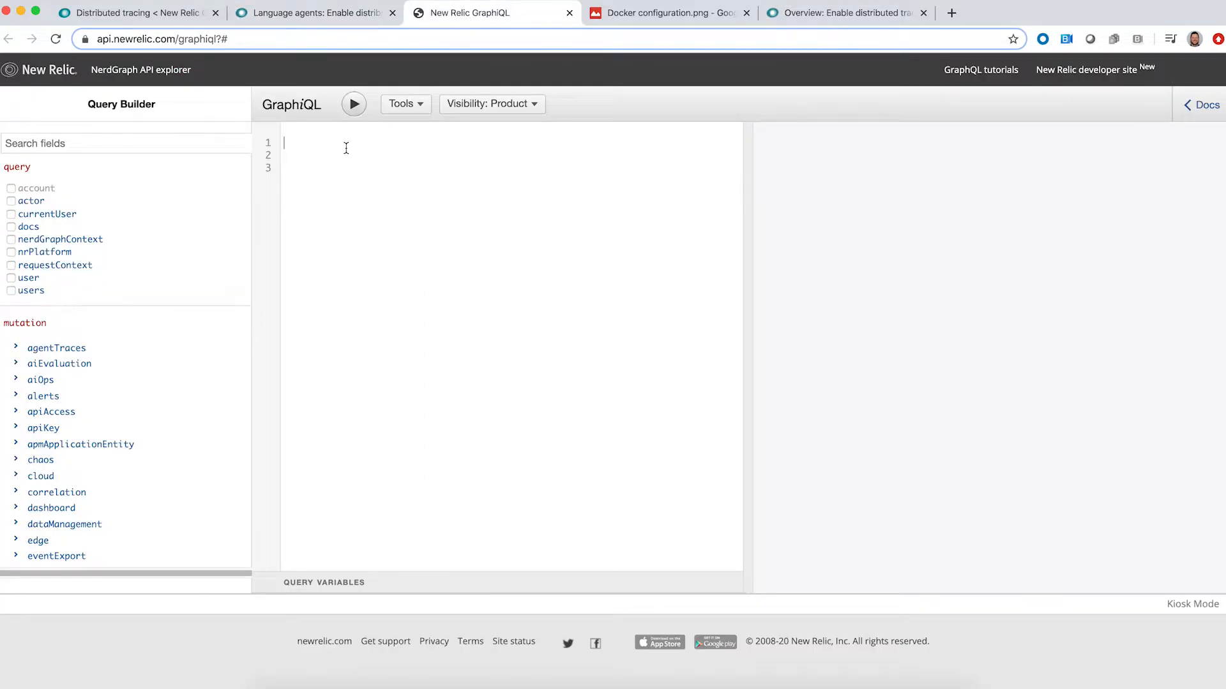
{"action": "left_click", "coordinate": [11, 200]}
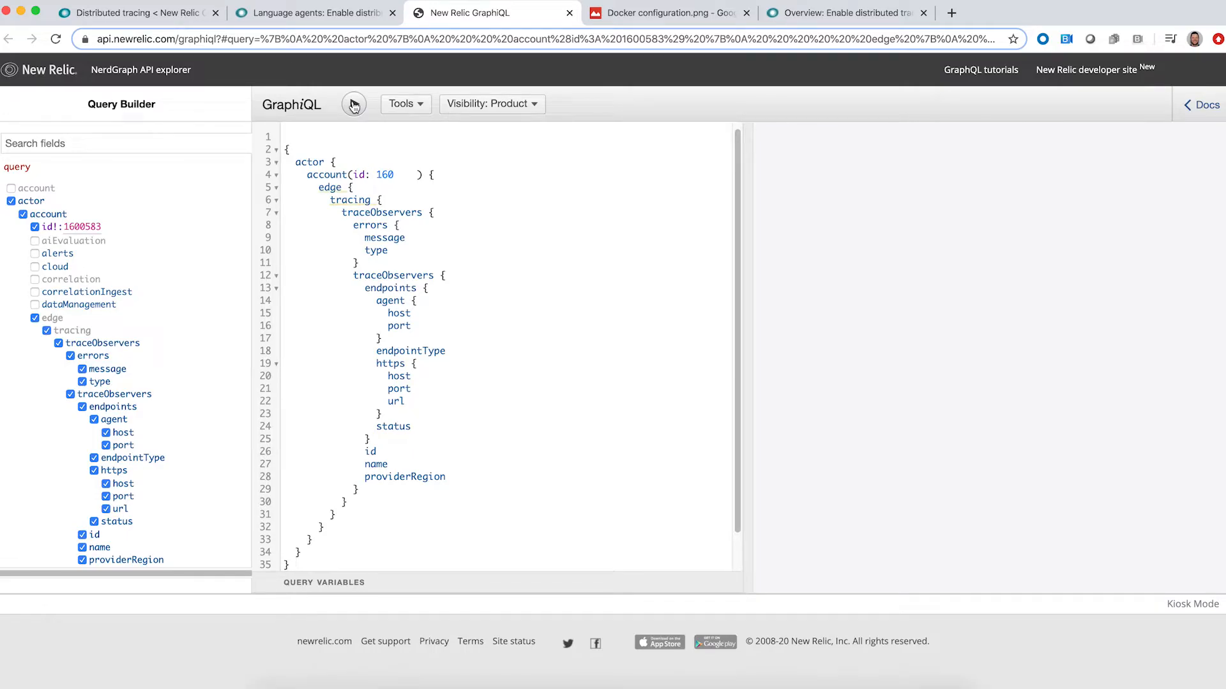
{"action": "left_click", "coordinate": [352, 103]}
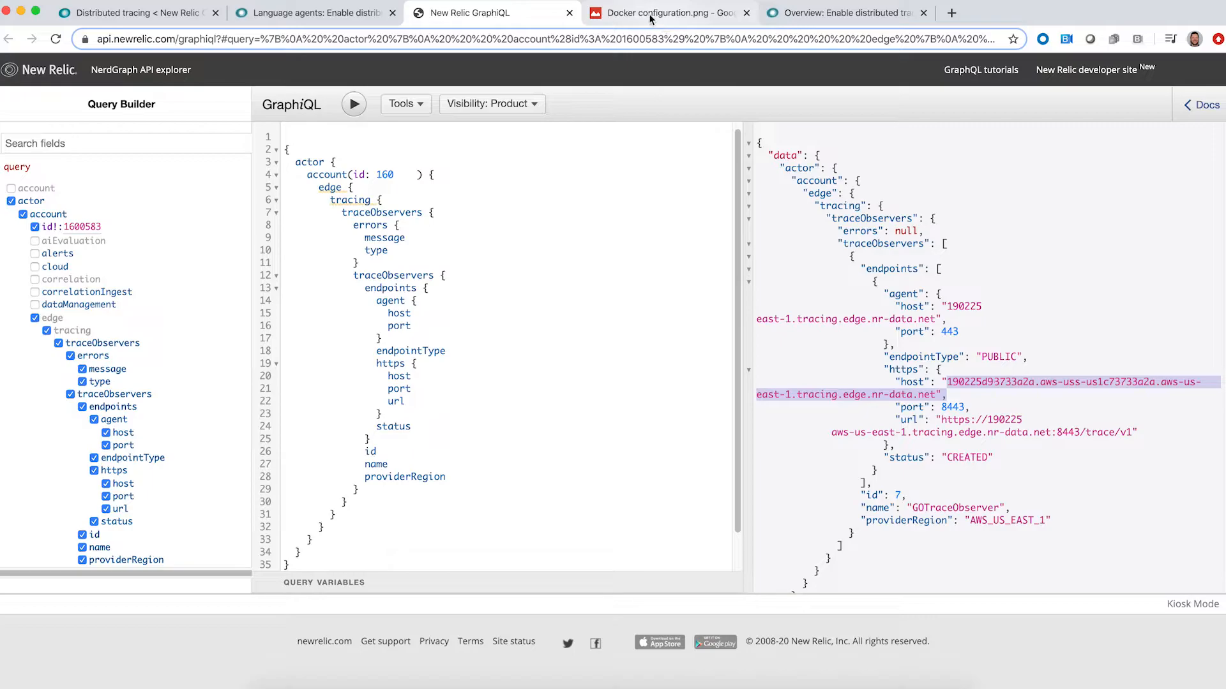
{"action": "left_click", "coordinate": [668, 13]}
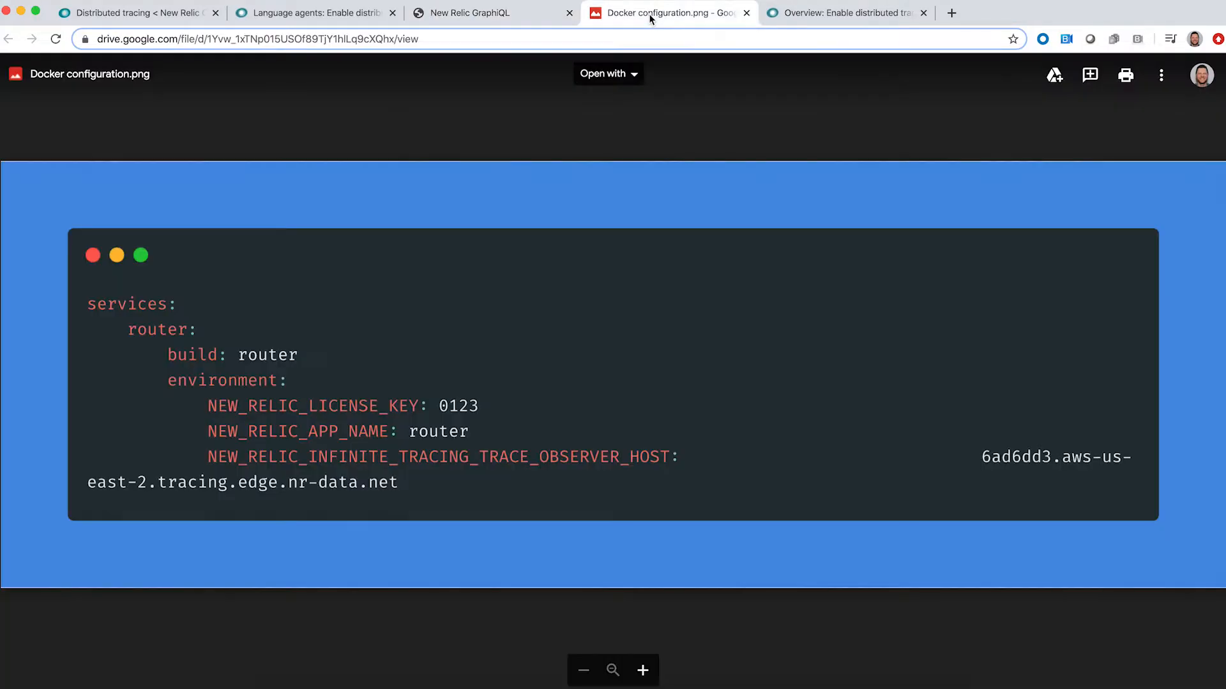
{"action": "mouse_move", "coordinate": [485, 383]}
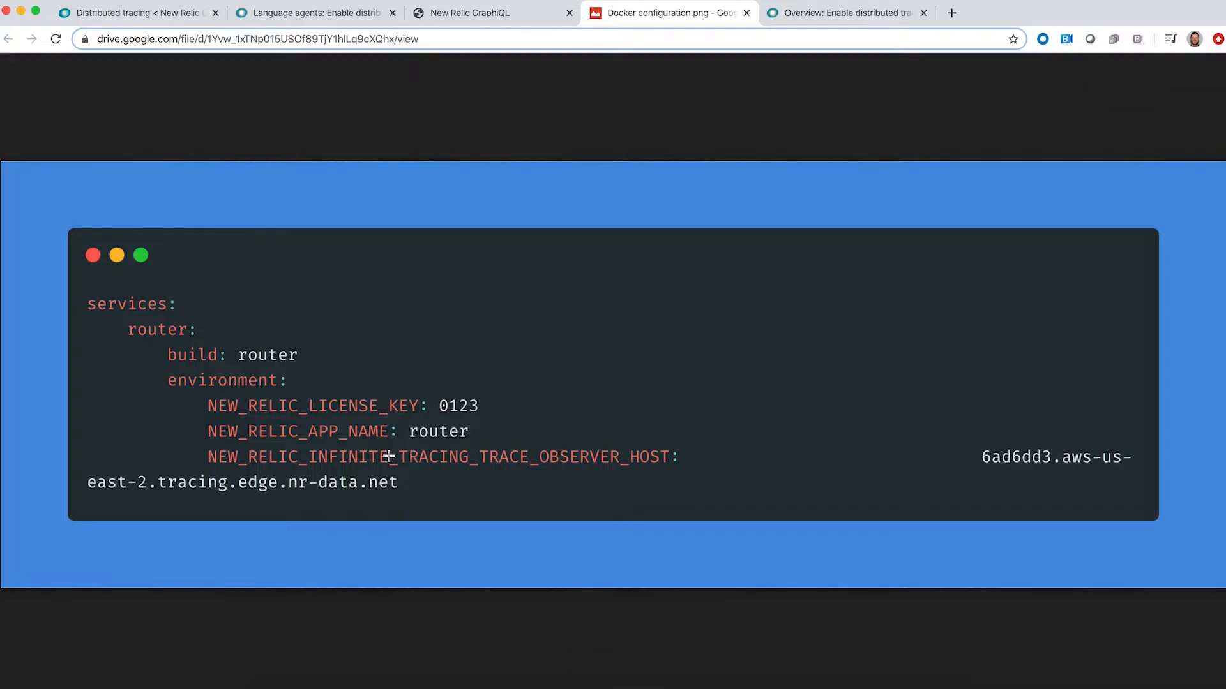
{"action": "mouse_move", "coordinate": [597, 493]}
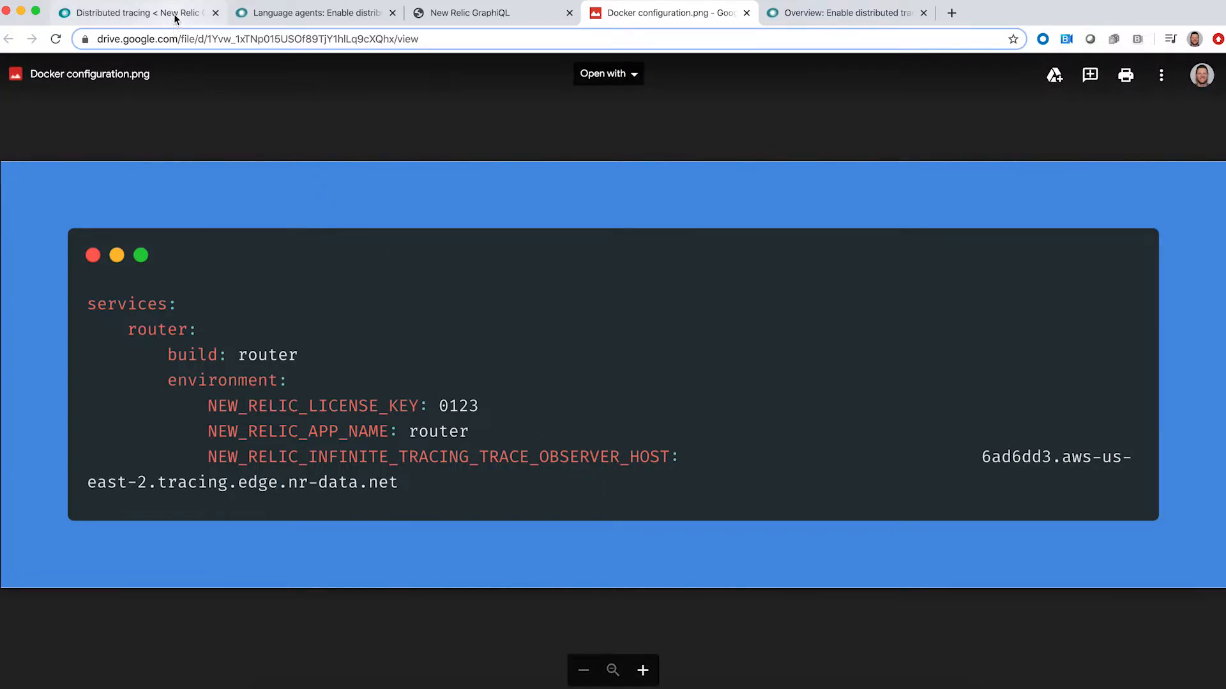
{"action": "left_click", "coordinate": [140, 13]}
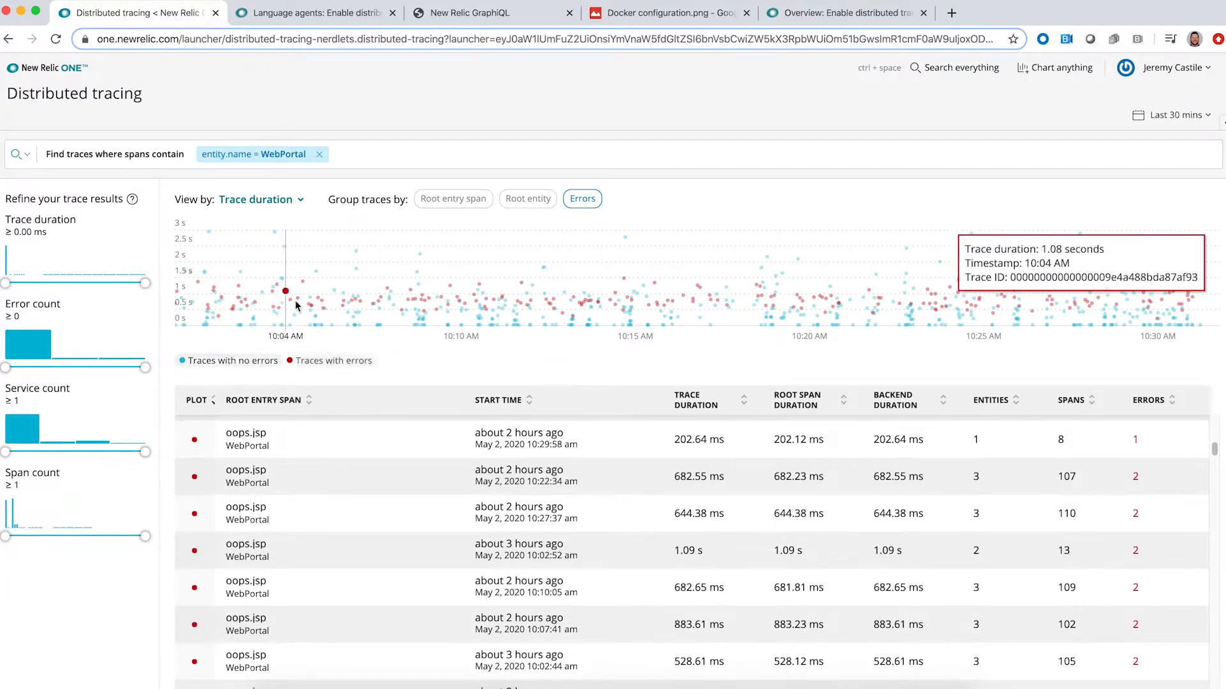
{"action": "mouse_move", "coordinate": [840, 305]}
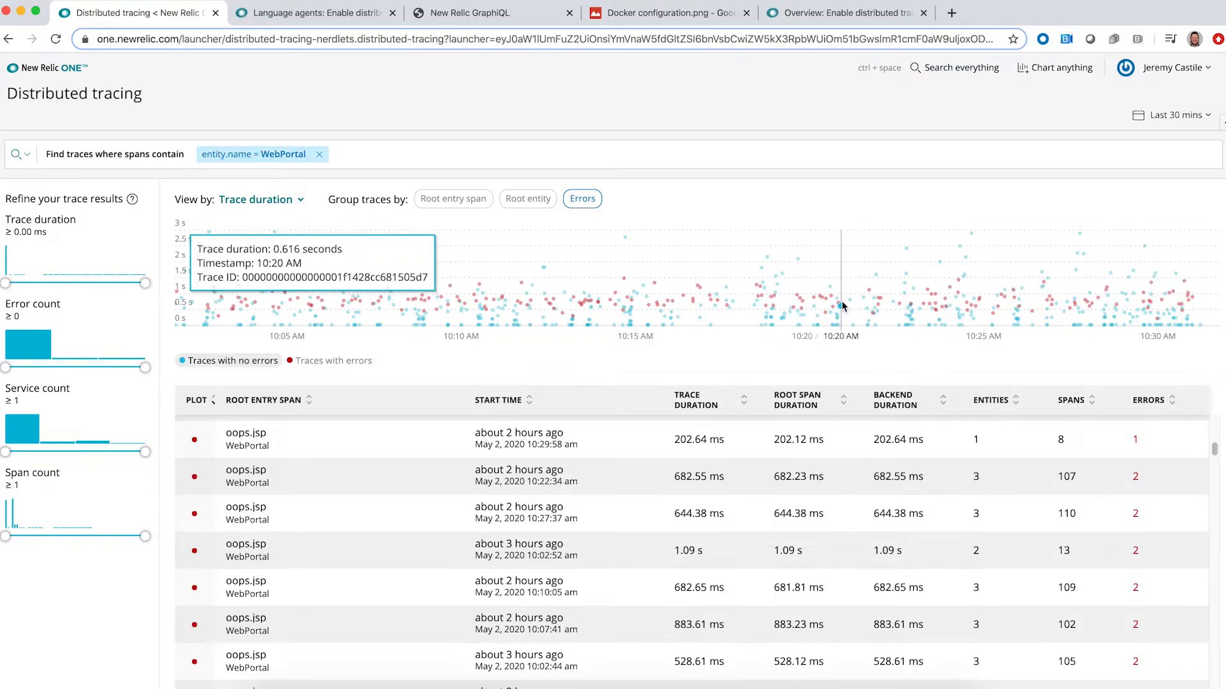
{"action": "mouse_move", "coordinate": [572, 299]}
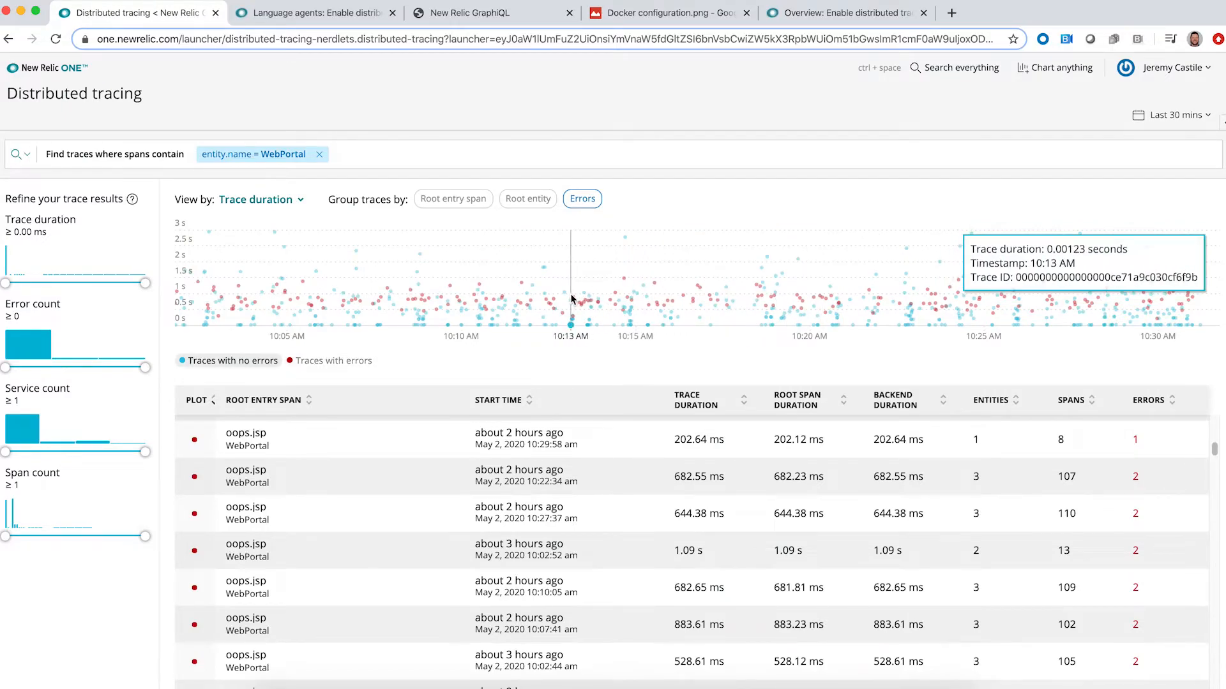
{"action": "mouse_move", "coordinate": [294, 437]}
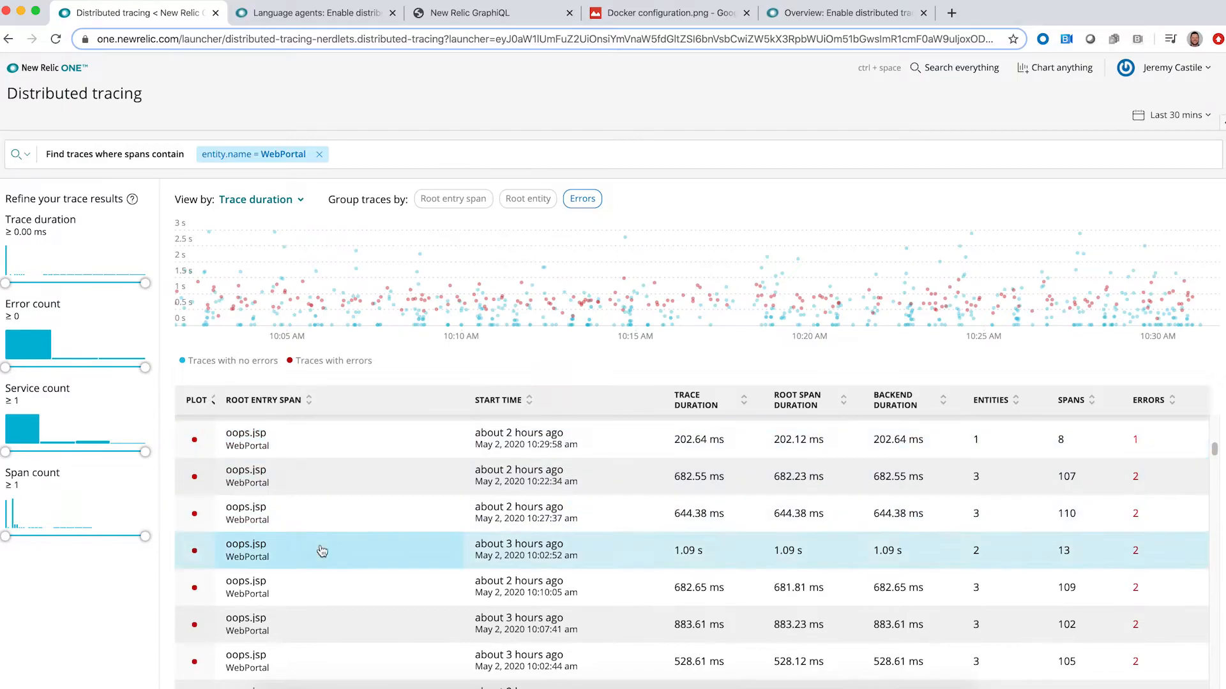
- Drill from the 1.09 s oops.jsp trace through its anomalous span and errors to the WebPortal HttpResponseException details
{"action": "left_click", "coordinate": [323, 551]}
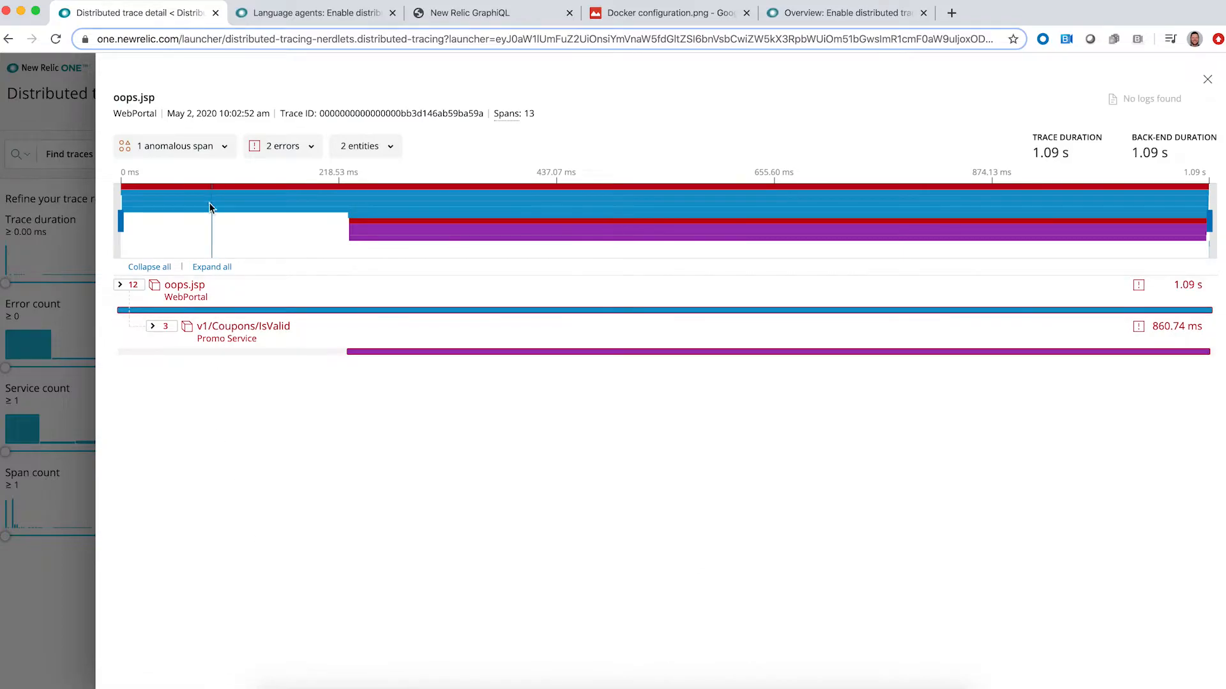
{"action": "left_click", "coordinate": [174, 146]}
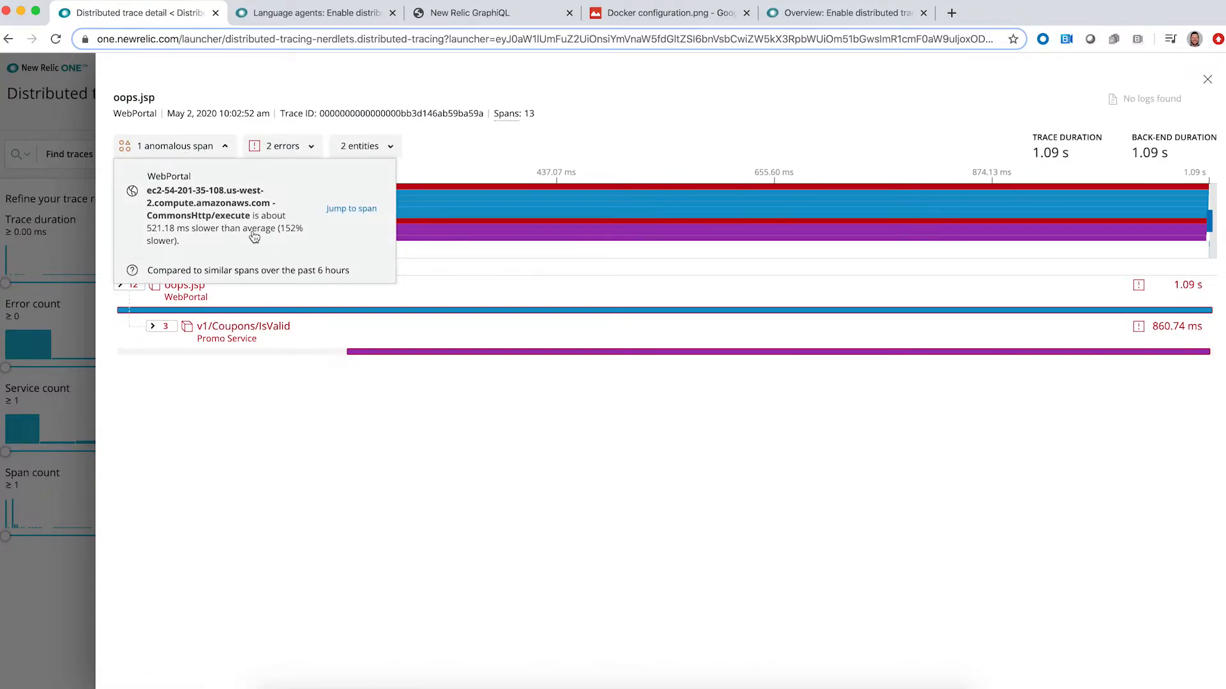
{"action": "left_click", "coordinate": [281, 145]}
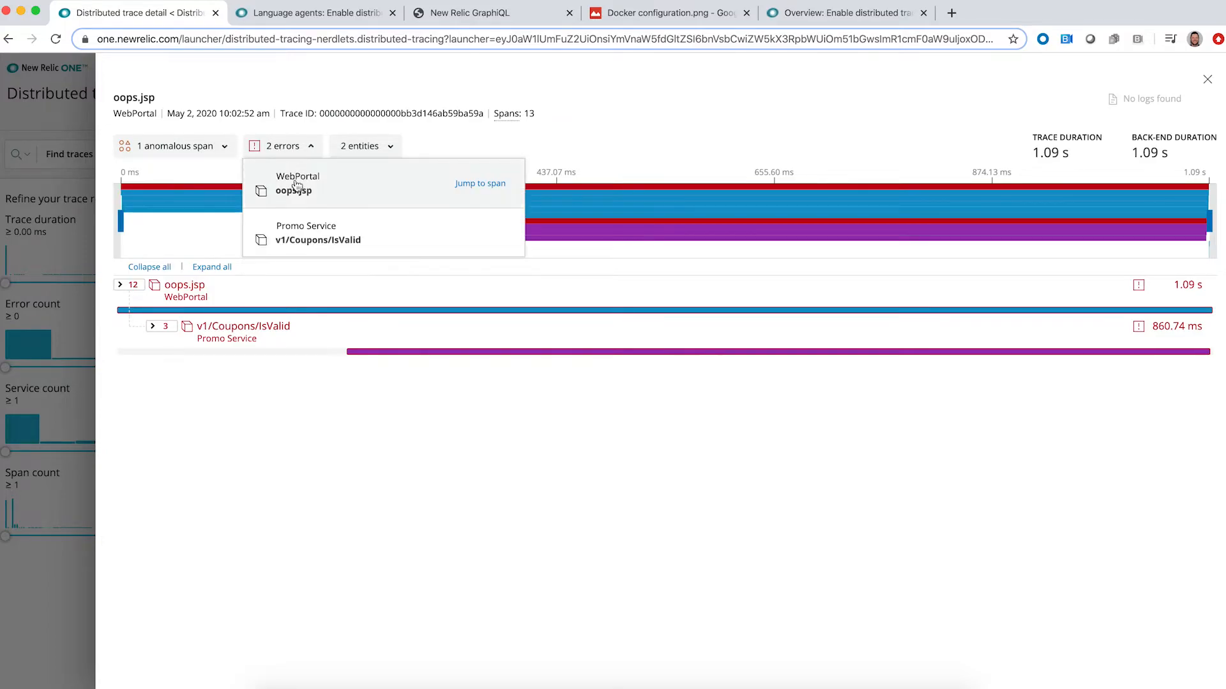
{"action": "mouse_move", "coordinate": [317, 233]}
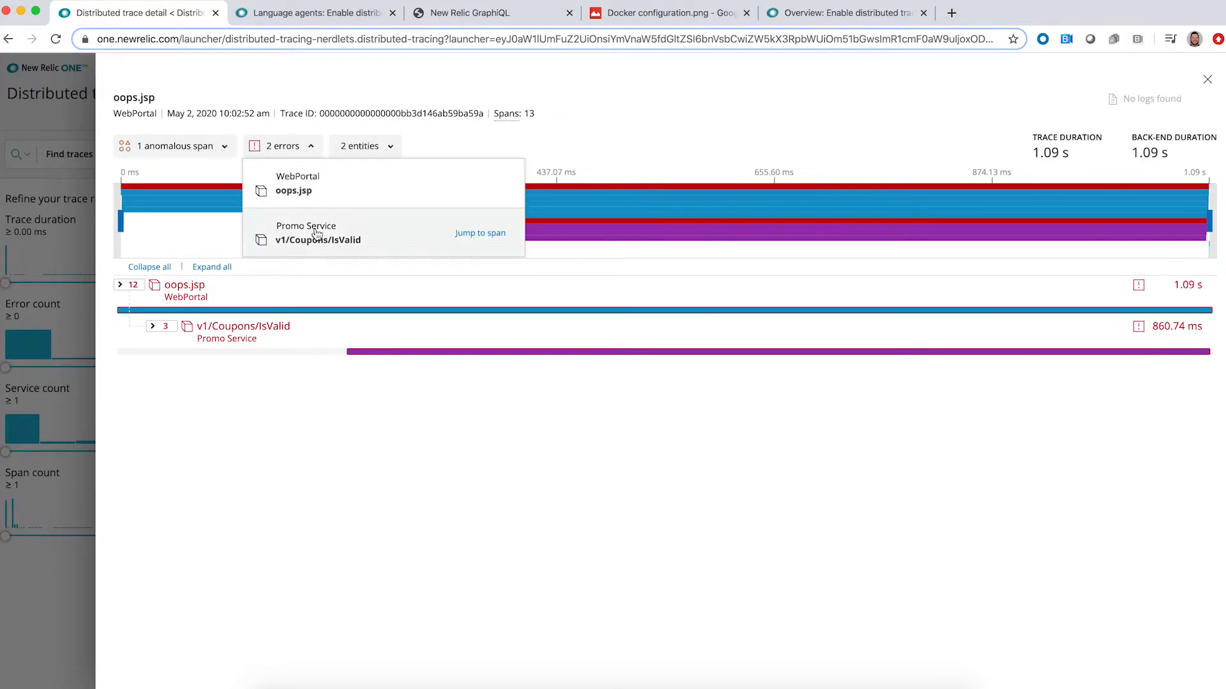
{"action": "left_click", "coordinate": [184, 285]}
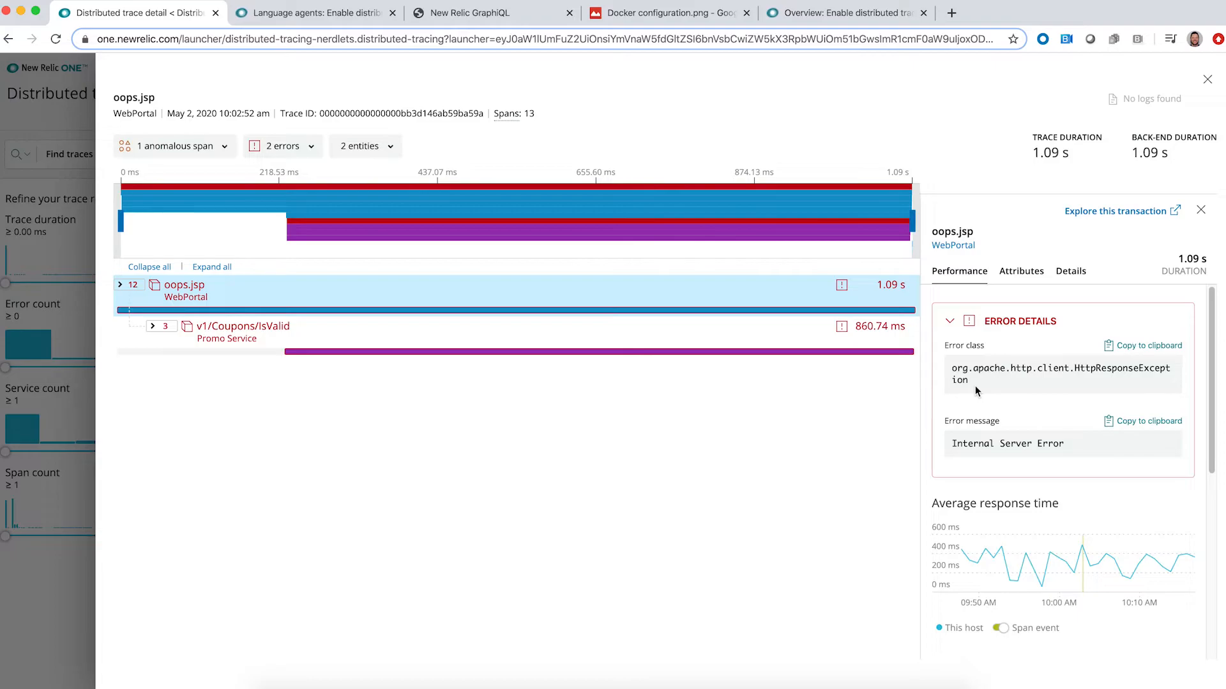
{"action": "mouse_move", "coordinate": [1116, 139]}
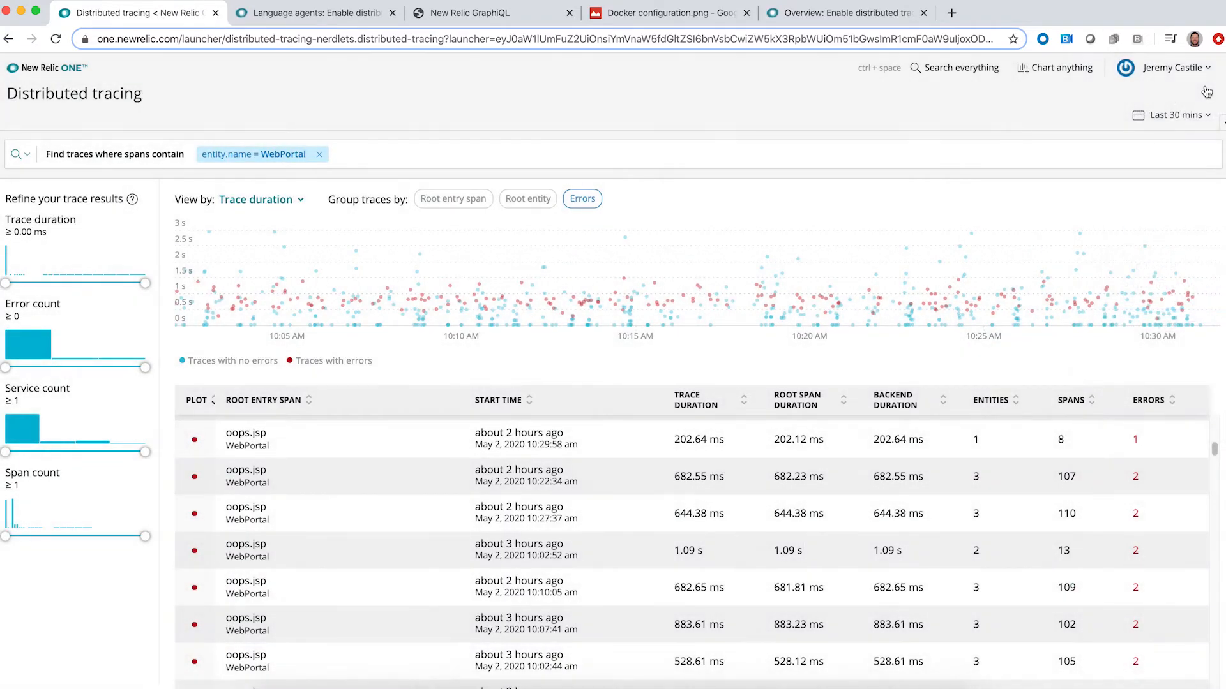
{"action": "mouse_move", "coordinate": [499, 299]}
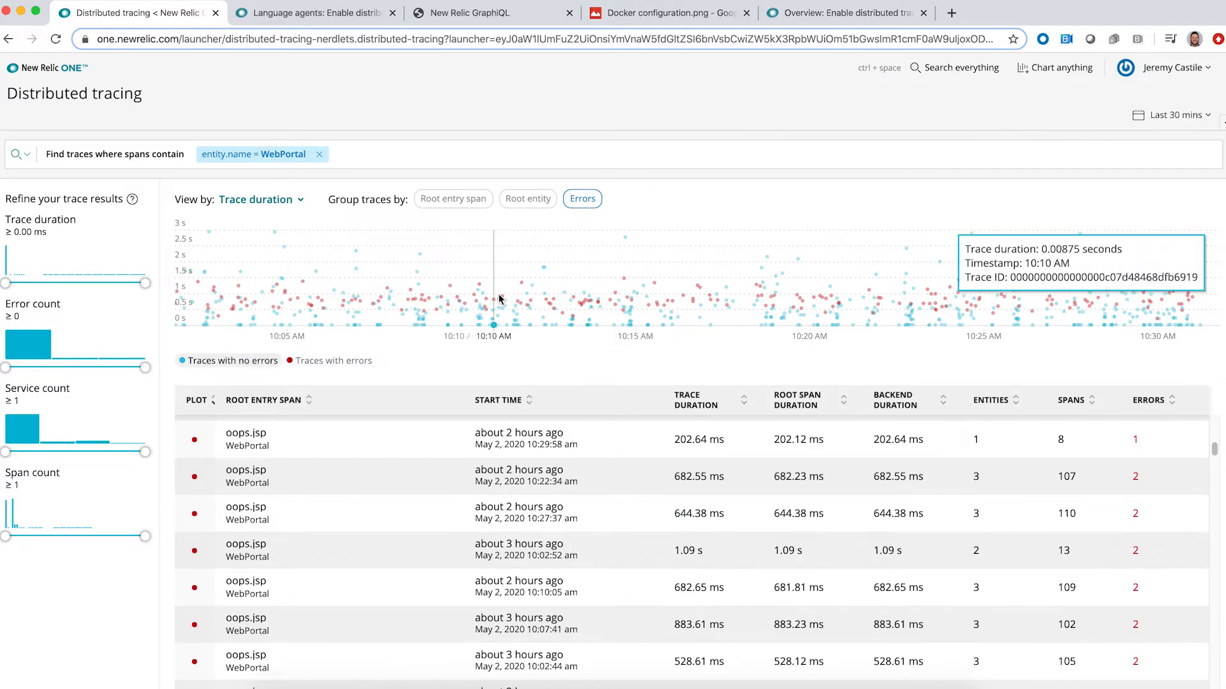
{"action": "mouse_move", "coordinate": [613, 259]}
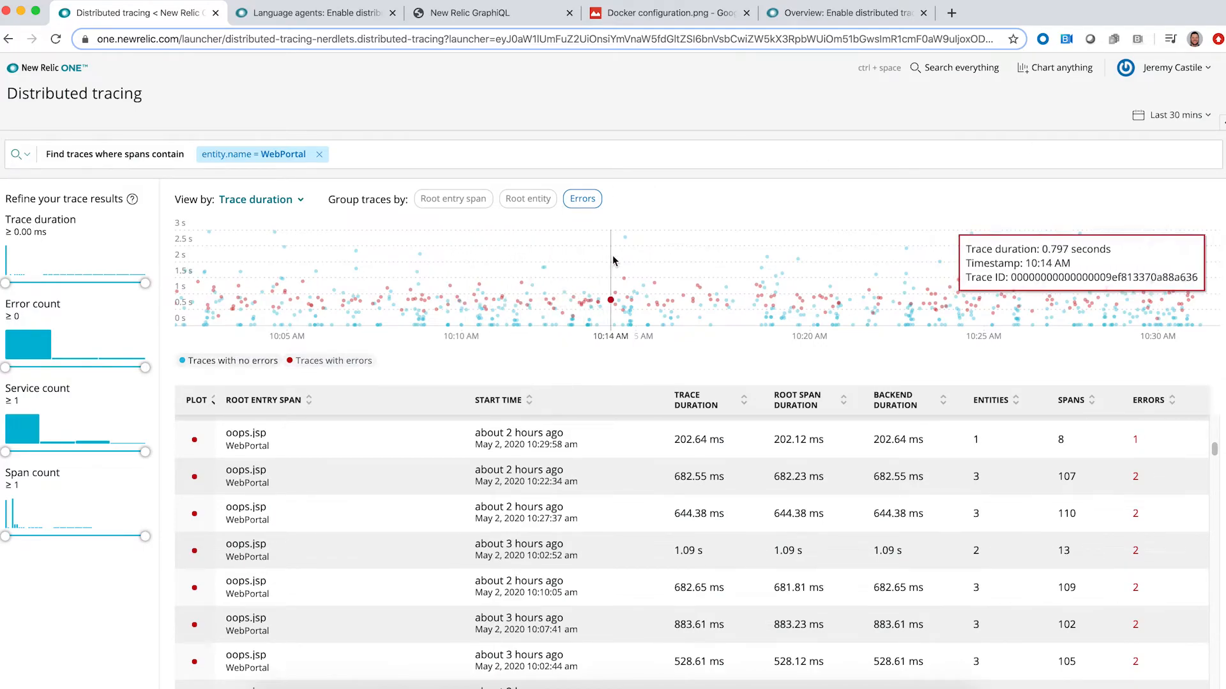
{"action": "mouse_move", "coordinate": [625, 238]}
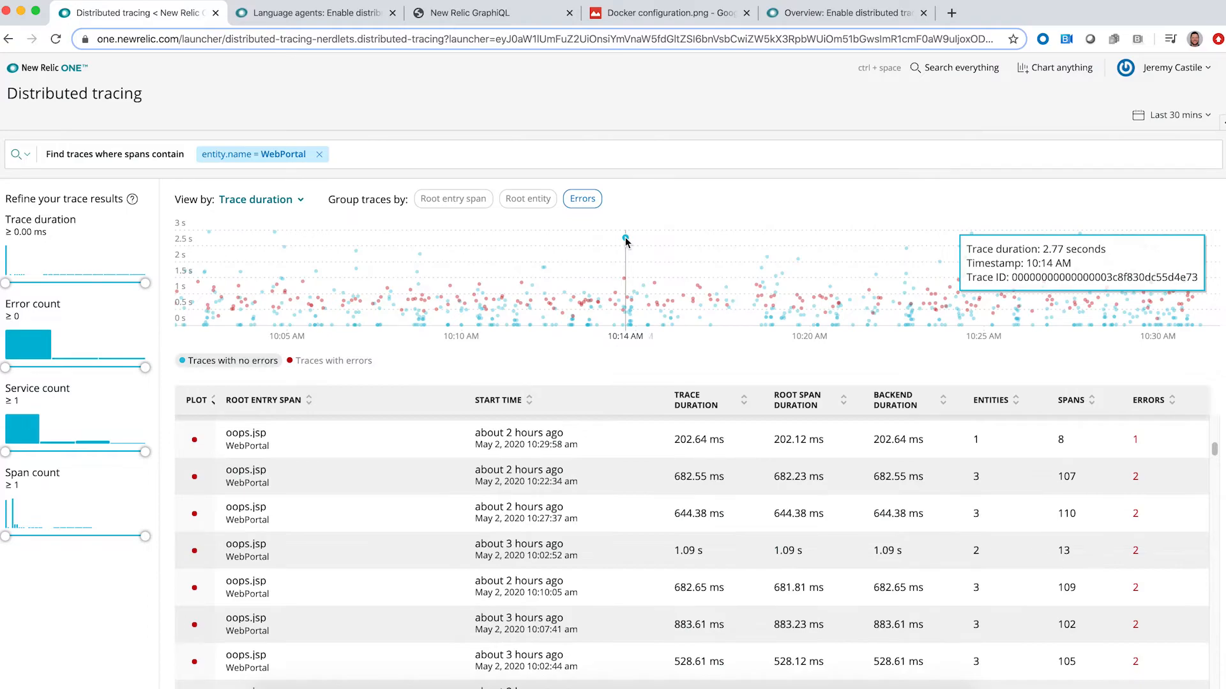